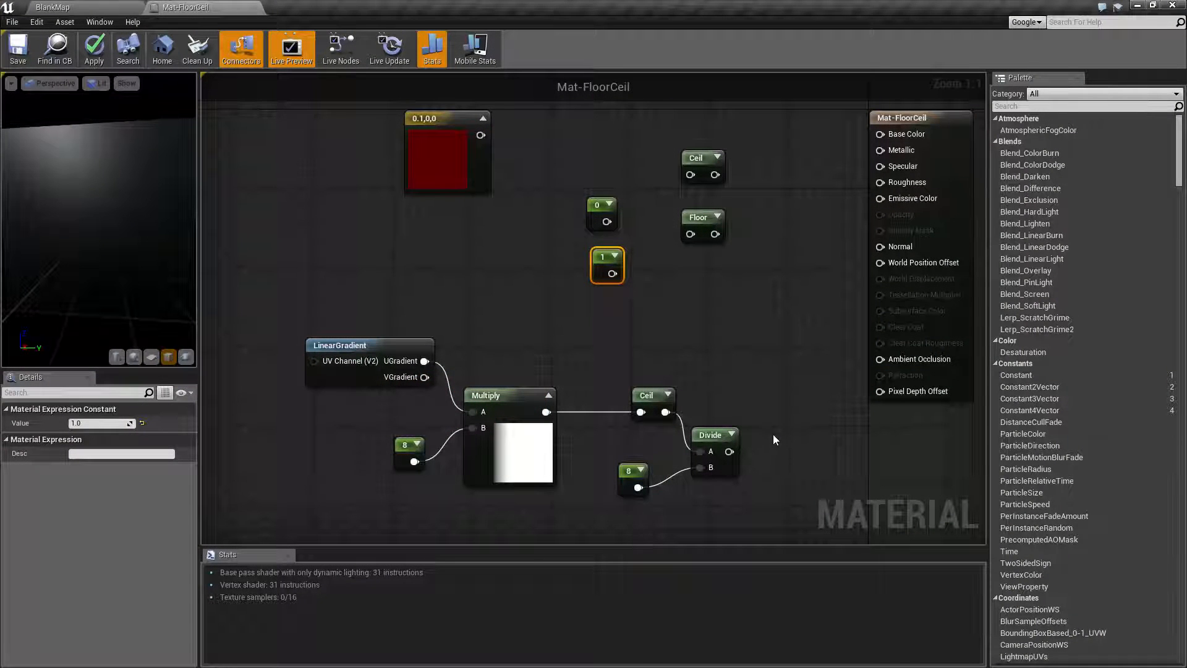
{"action": "mouse_move", "coordinate": [712, 337]}
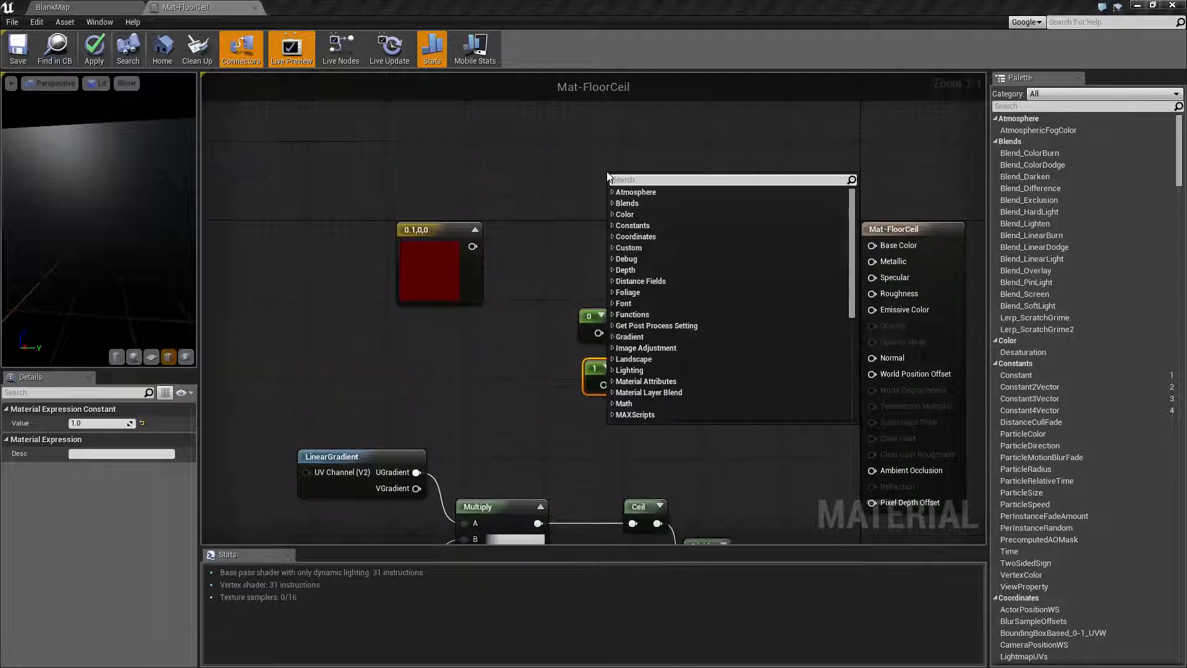
{"action": "type", "text": "ceil"}
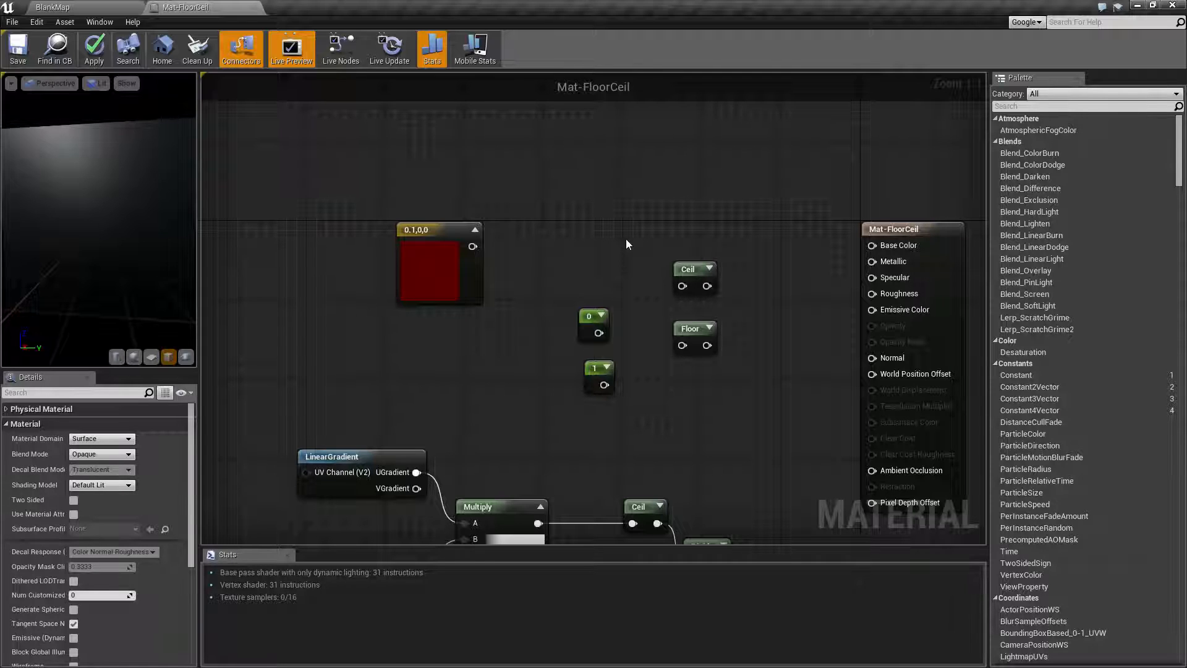
{"action": "mouse_move", "coordinate": [613, 304]}
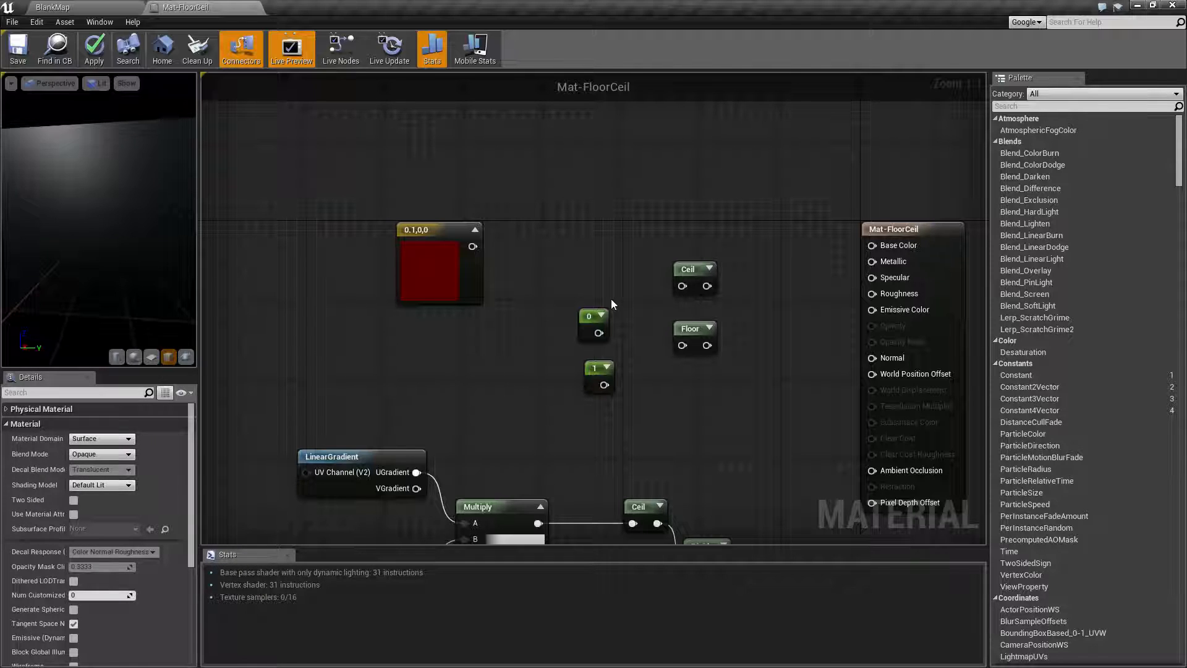
Step: Wire the constant into Ceil and Floor and connect the output to Emissive Color
{"action": "left_click", "coordinate": [687, 269]}
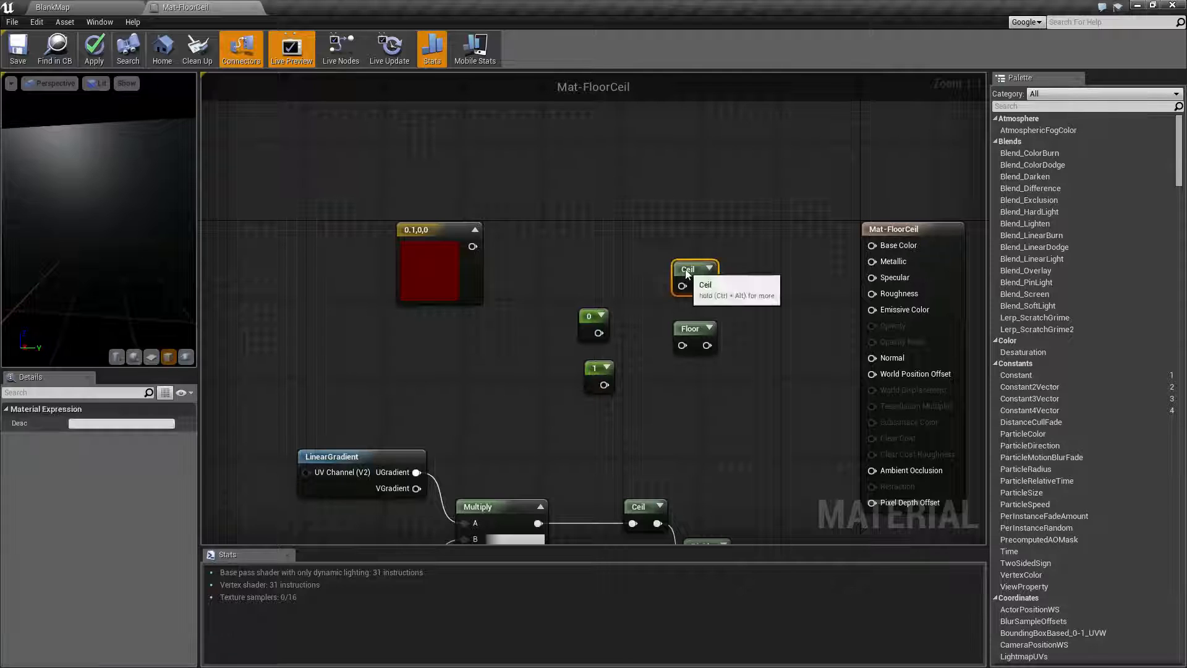
{"action": "left_click", "coordinate": [694, 327]}
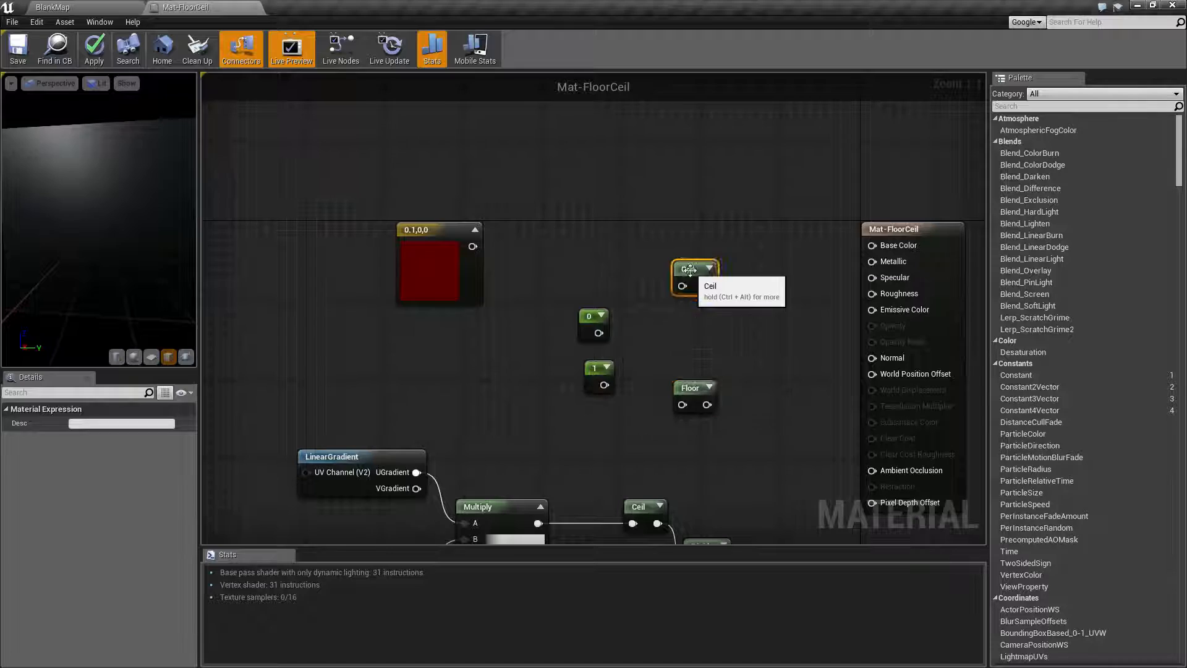
{"action": "mouse_move", "coordinate": [685, 390]}
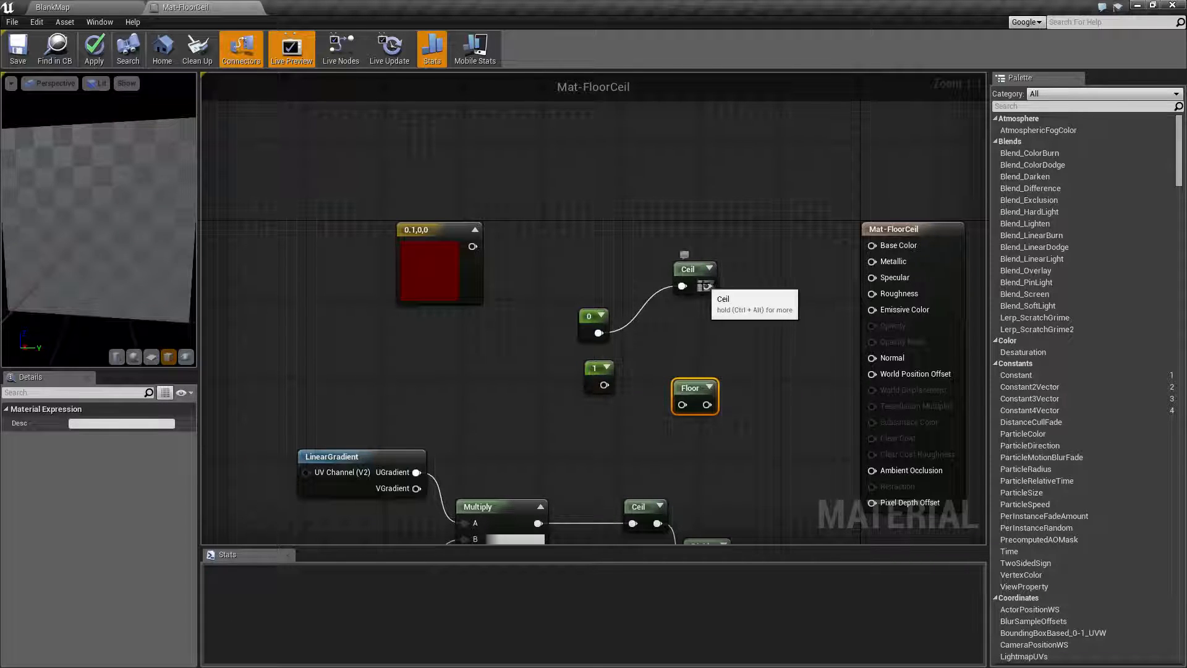
{"action": "left_click_drag", "start_coordinate": [715, 285], "coordinate": [873, 310]}
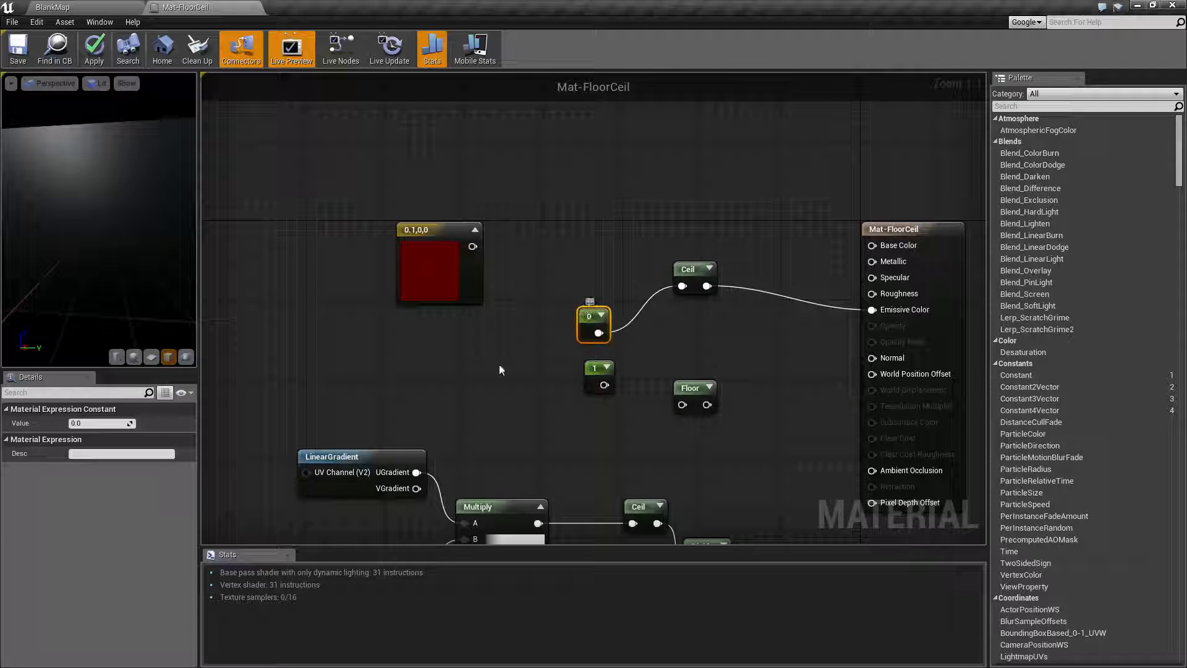
Step: Set the constant's Value in Details to 0.5, then to 0.1
{"action": "left_click", "coordinate": [101, 422]}
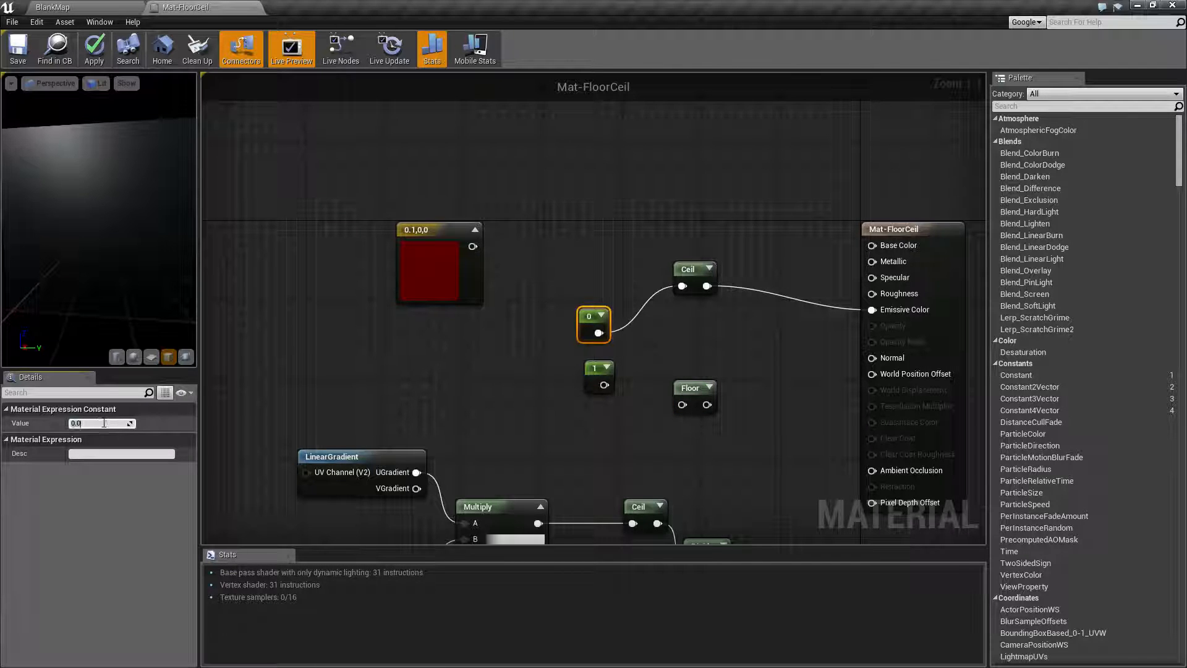
{"action": "type", "text": "0.5"}
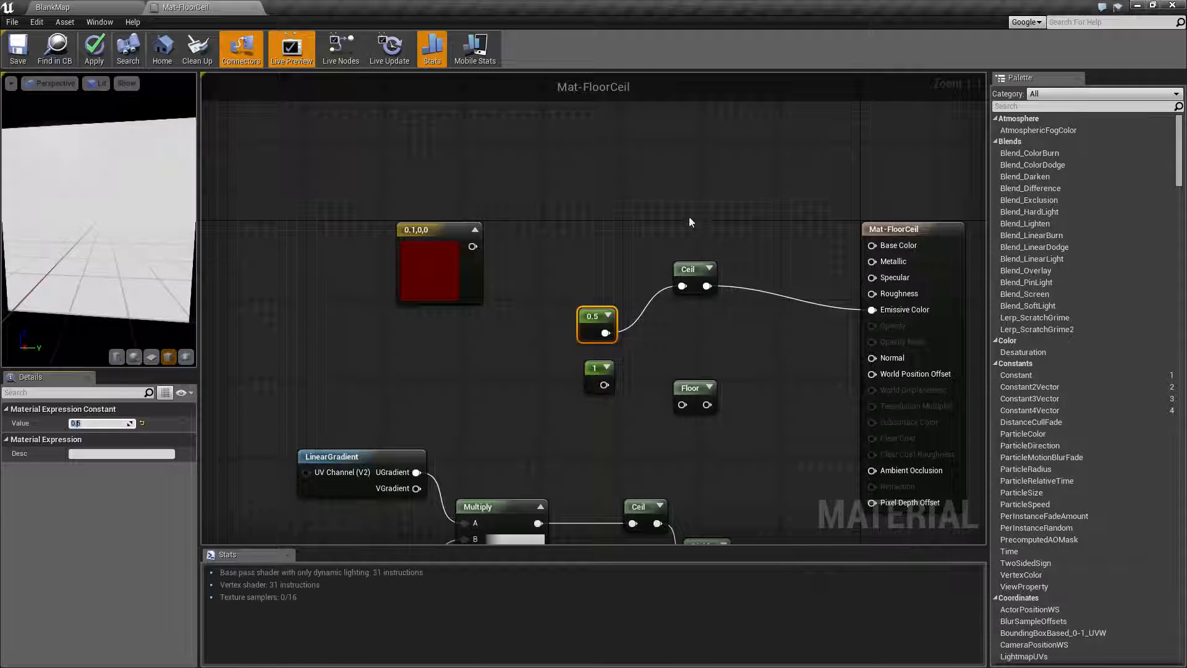
{"action": "mouse_move", "coordinate": [659, 391]}
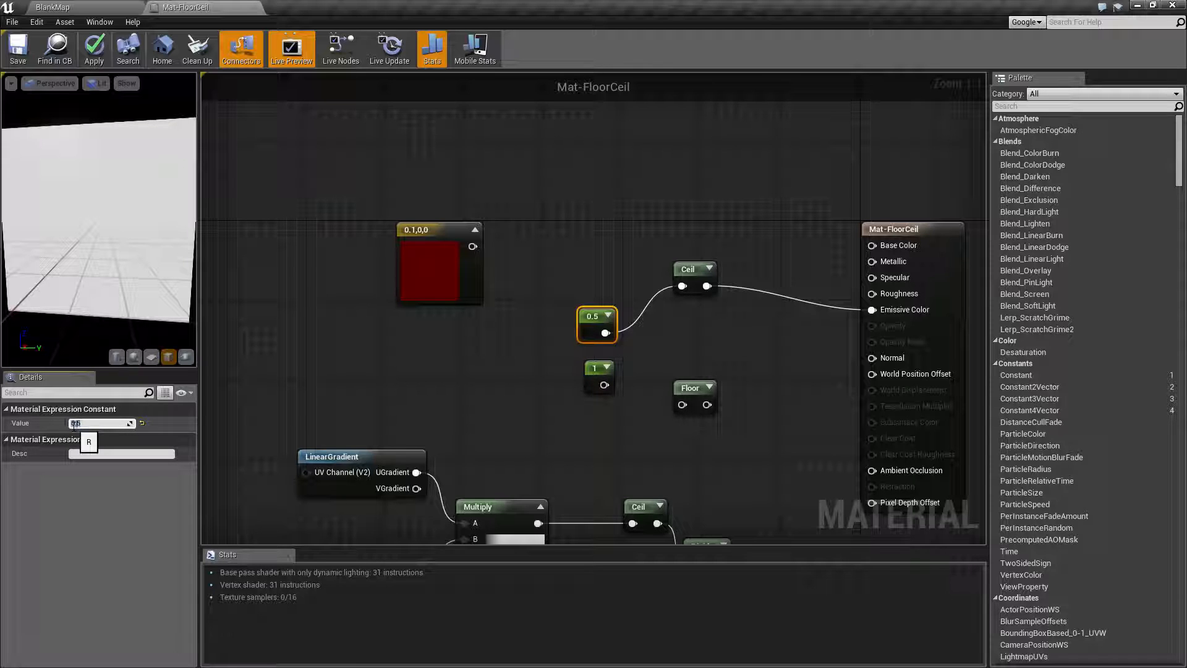
{"action": "type", "text": "0.1"}
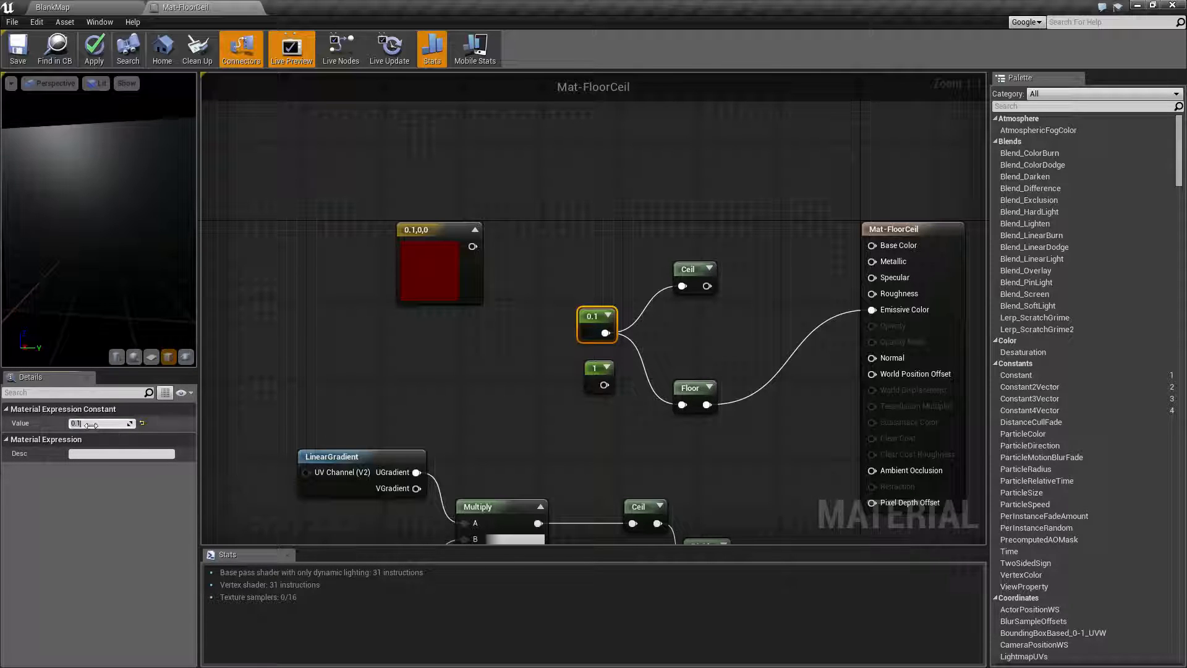
Step: Change the constant to 0.99 and select the red 0.1,0,0 vector constant
{"action": "type", "text": "0.99"}
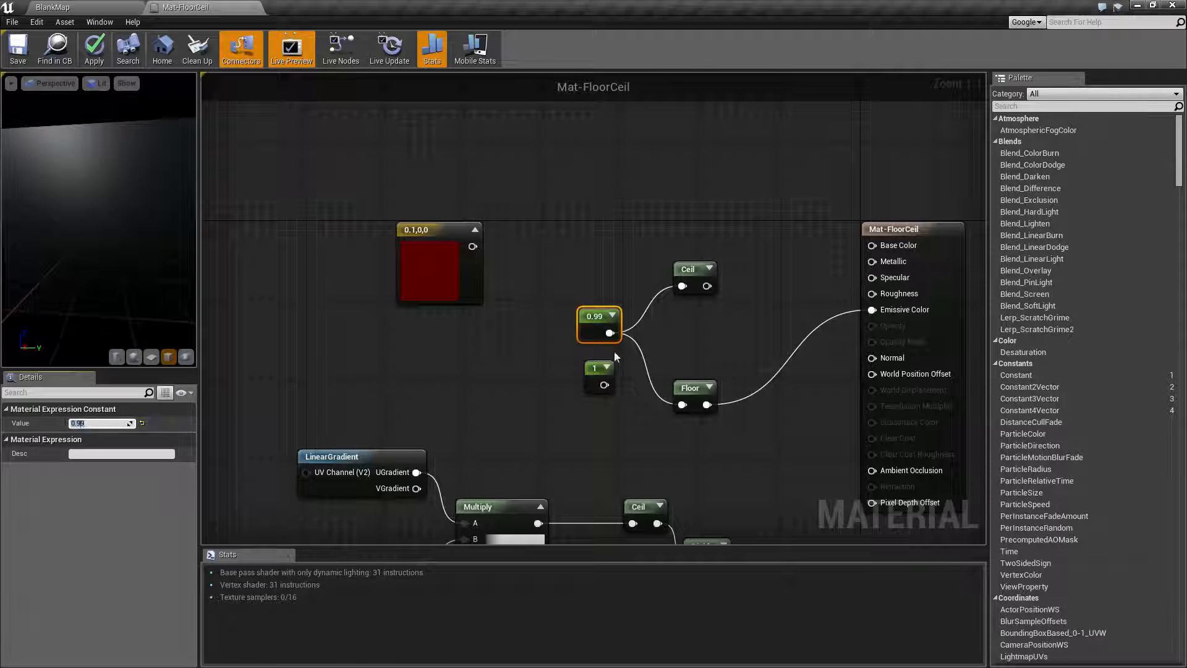
{"action": "mouse_move", "coordinate": [669, 338]}
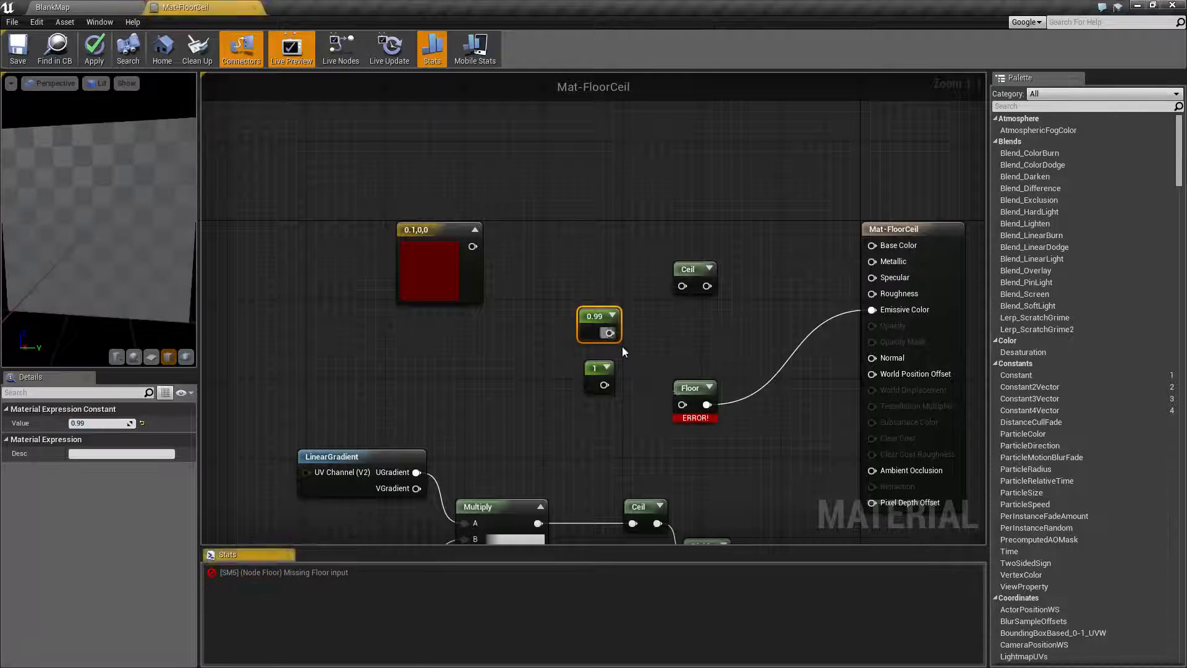
{"action": "left_click", "coordinate": [439, 265]}
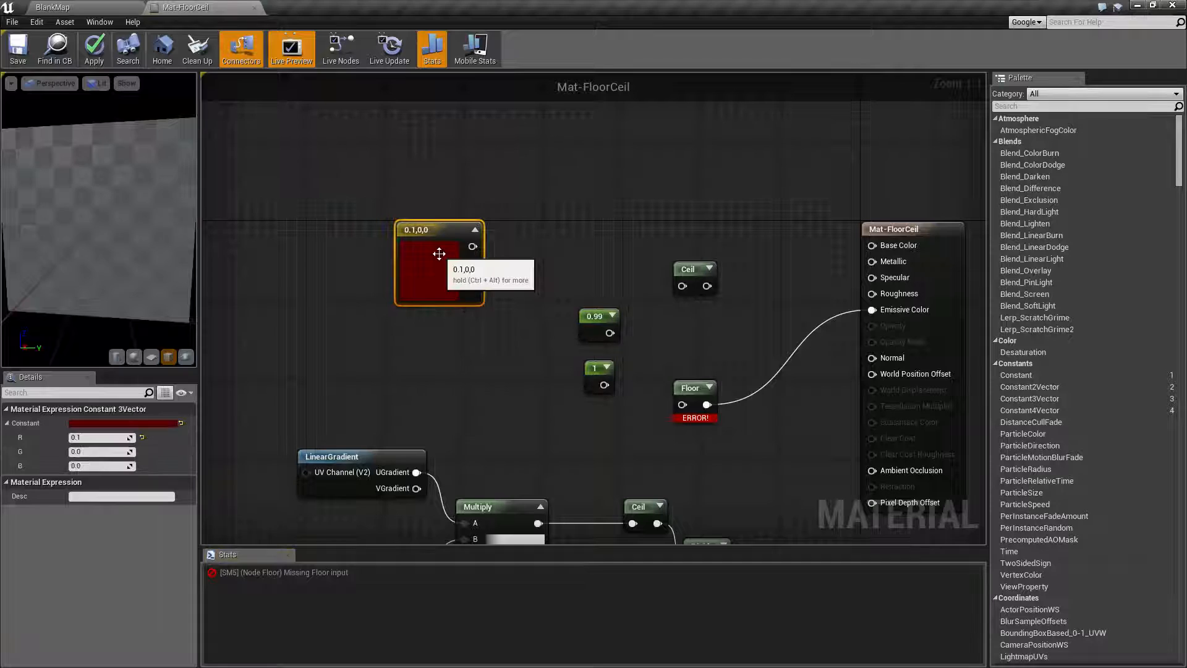
{"action": "mouse_move", "coordinate": [454, 339]}
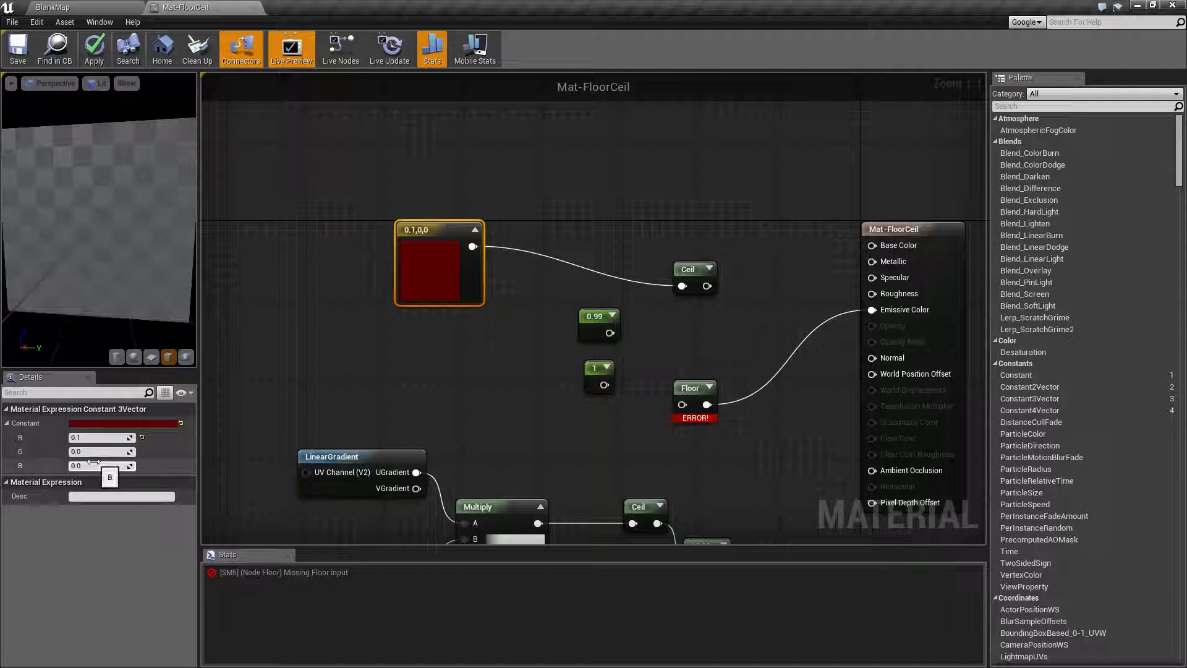
{"action": "mouse_move", "coordinate": [695, 274]}
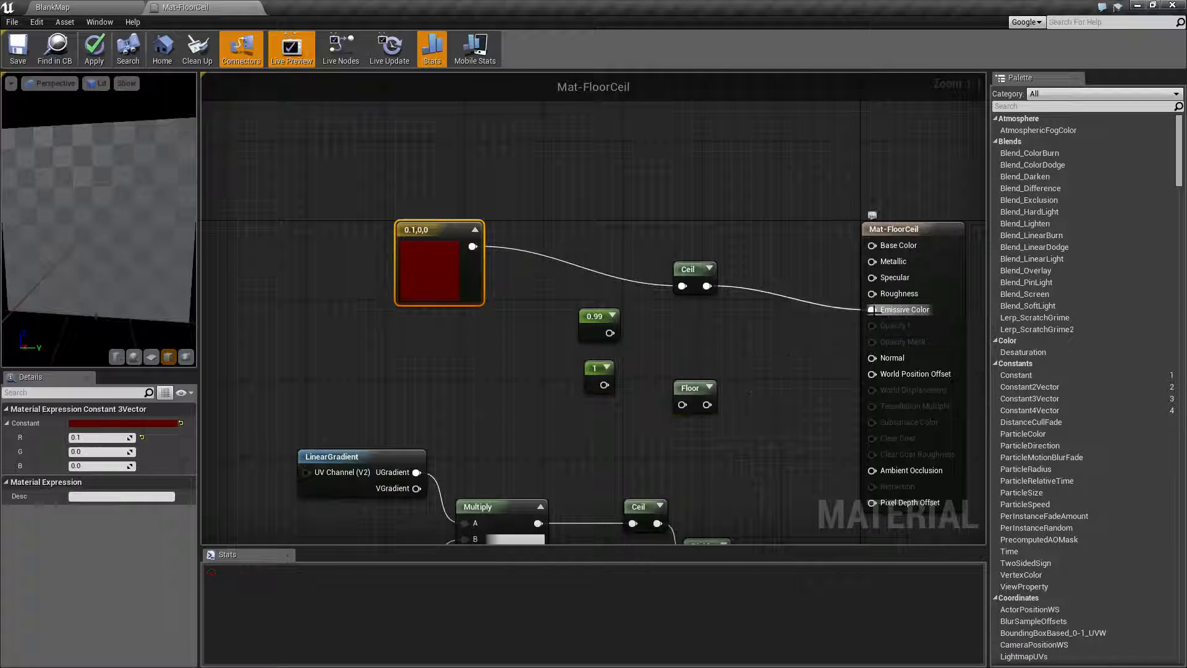
Step: Enter 0.9 in the vector constant's R field, making it 0.9,0,0
{"action": "left_click", "coordinate": [94, 48]}
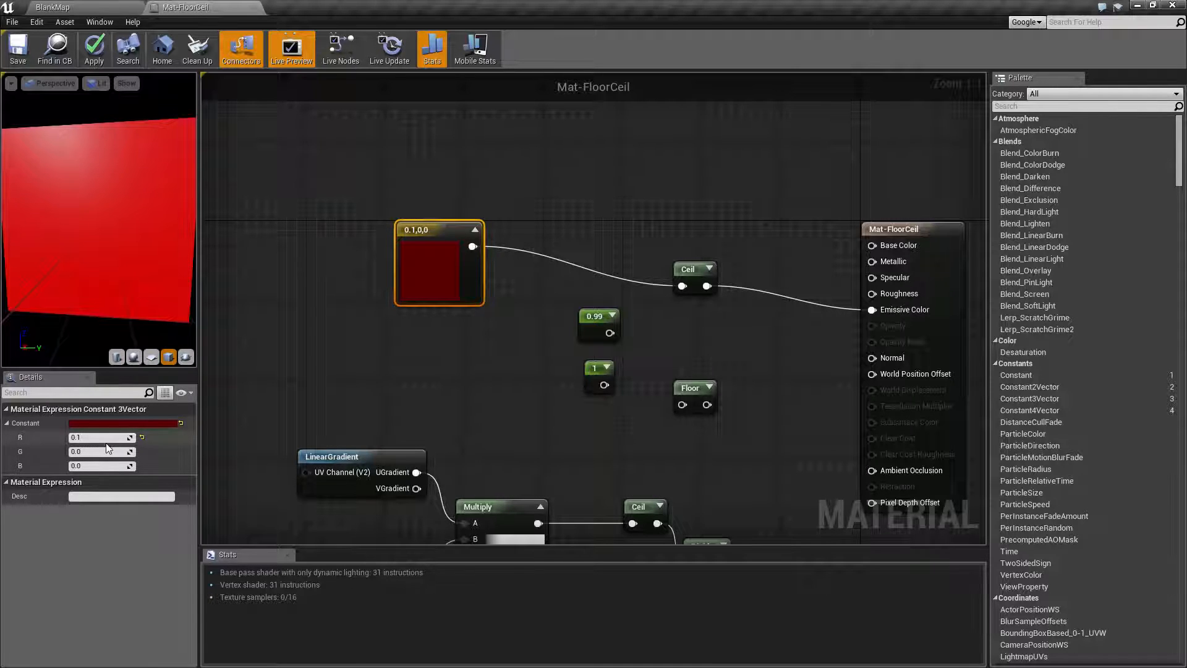
{"action": "left_click", "coordinate": [101, 438]}
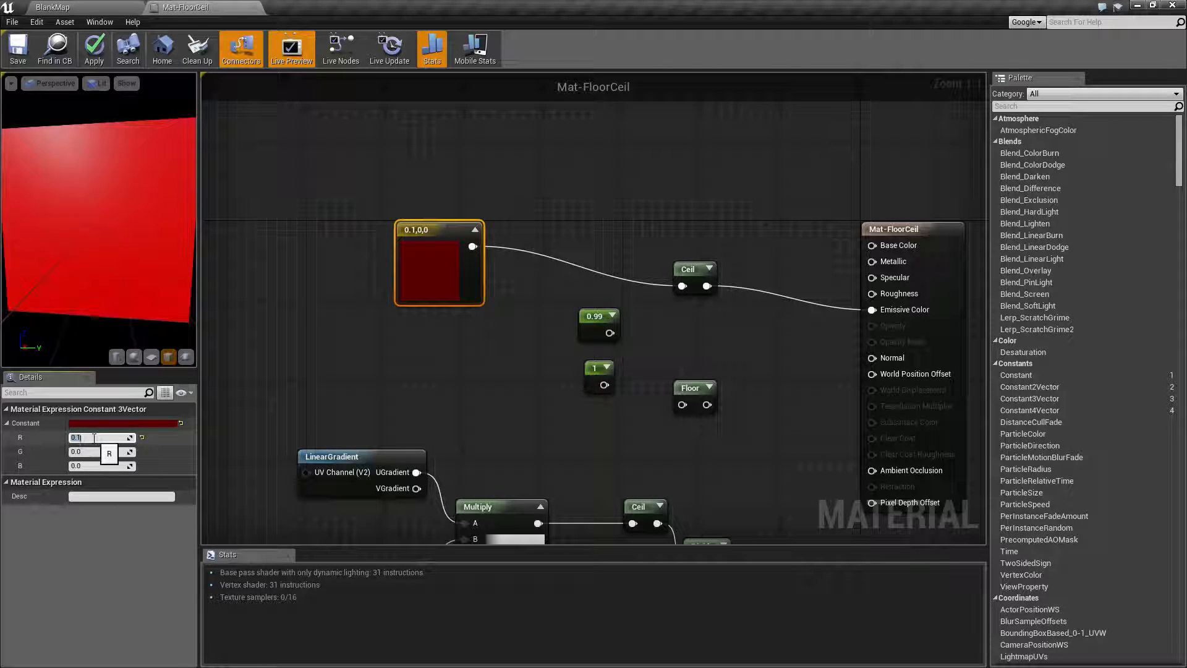
{"action": "type", "text": "0.9"}
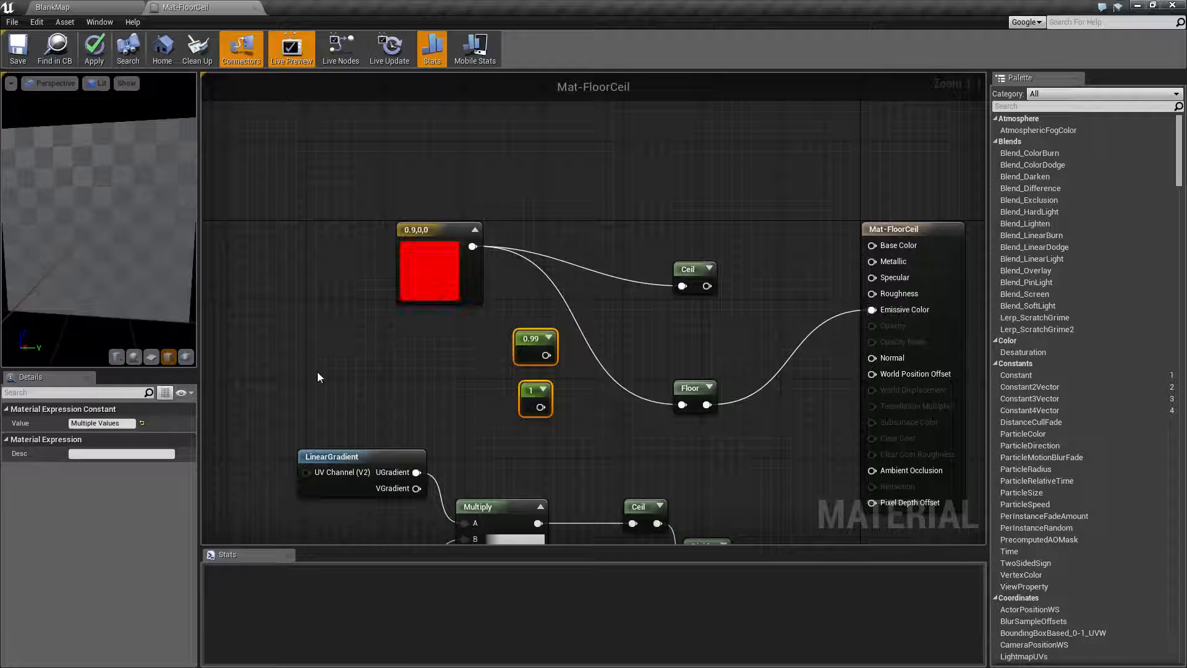
Step: Set the Constant3Vector's red channel to 1.5 for a solid red preview
{"action": "left_click", "coordinate": [439, 266]}
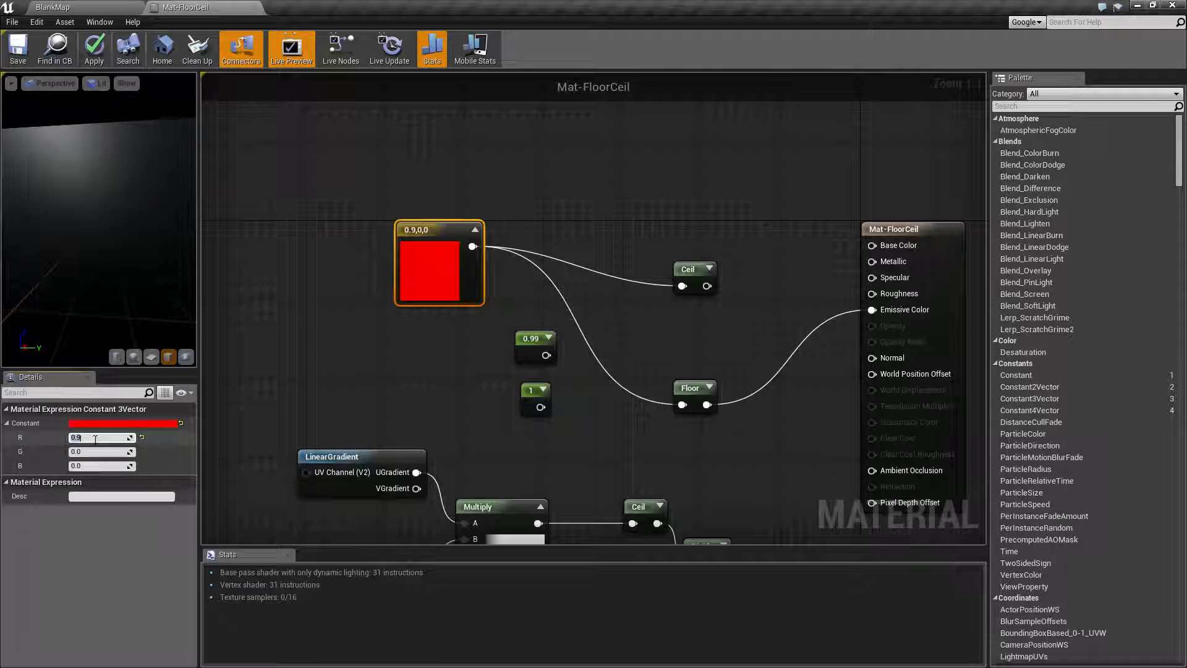
{"action": "type", "text": "1.5"}
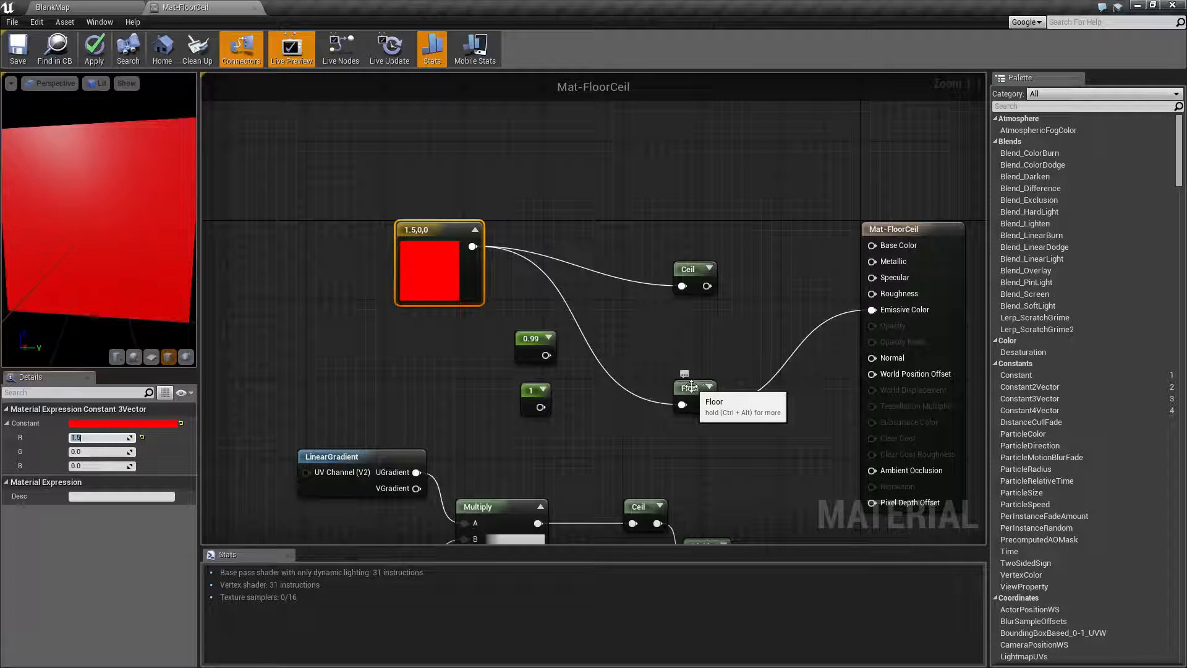
{"action": "mouse_move", "coordinate": [30, 443]}
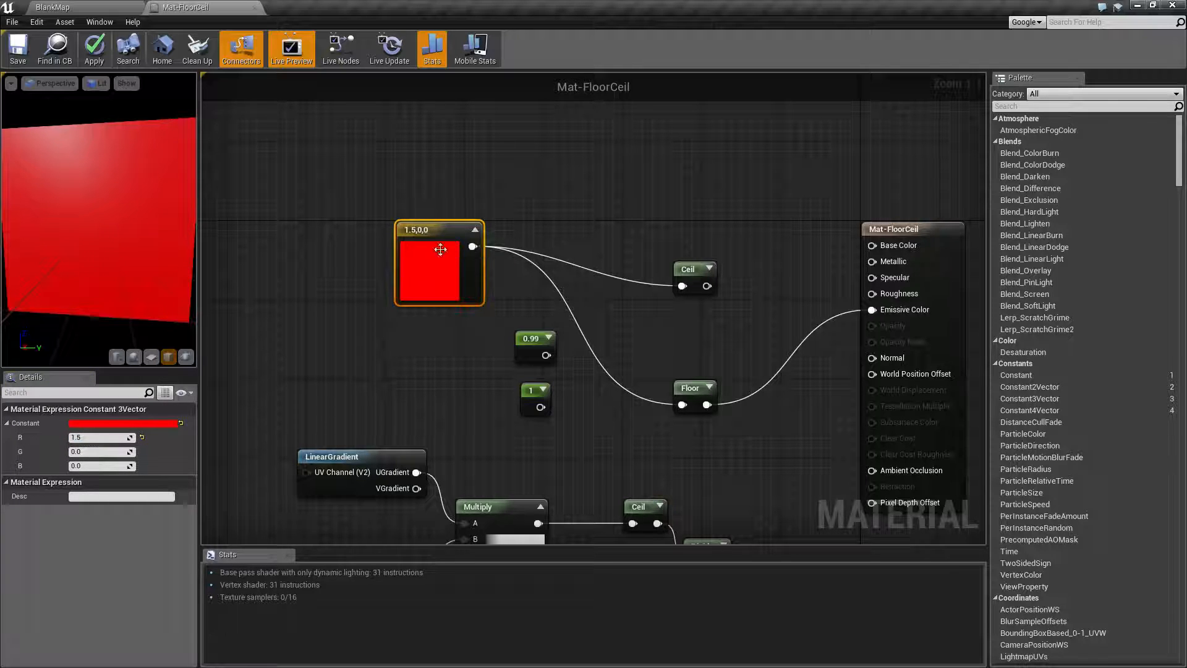
{"action": "mouse_move", "coordinate": [647, 313]}
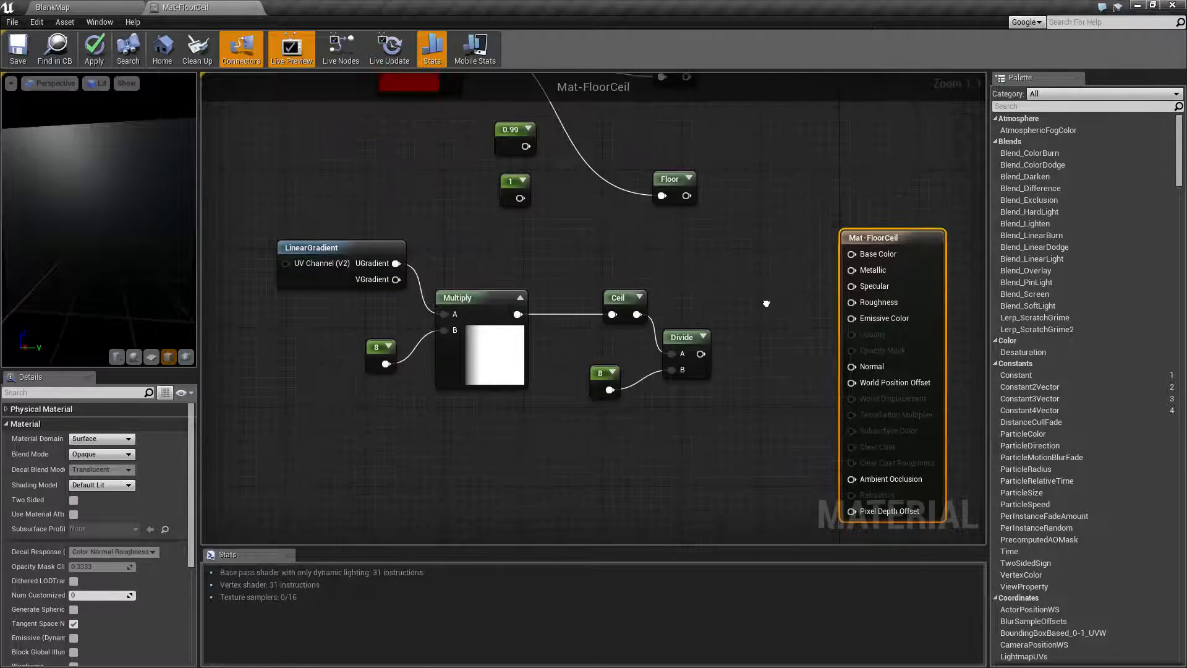
Step: Select the LinearGradient, Multiply and 8.0 divisor constant nodes in the gradient chain
{"action": "left_click", "coordinate": [314, 247]}
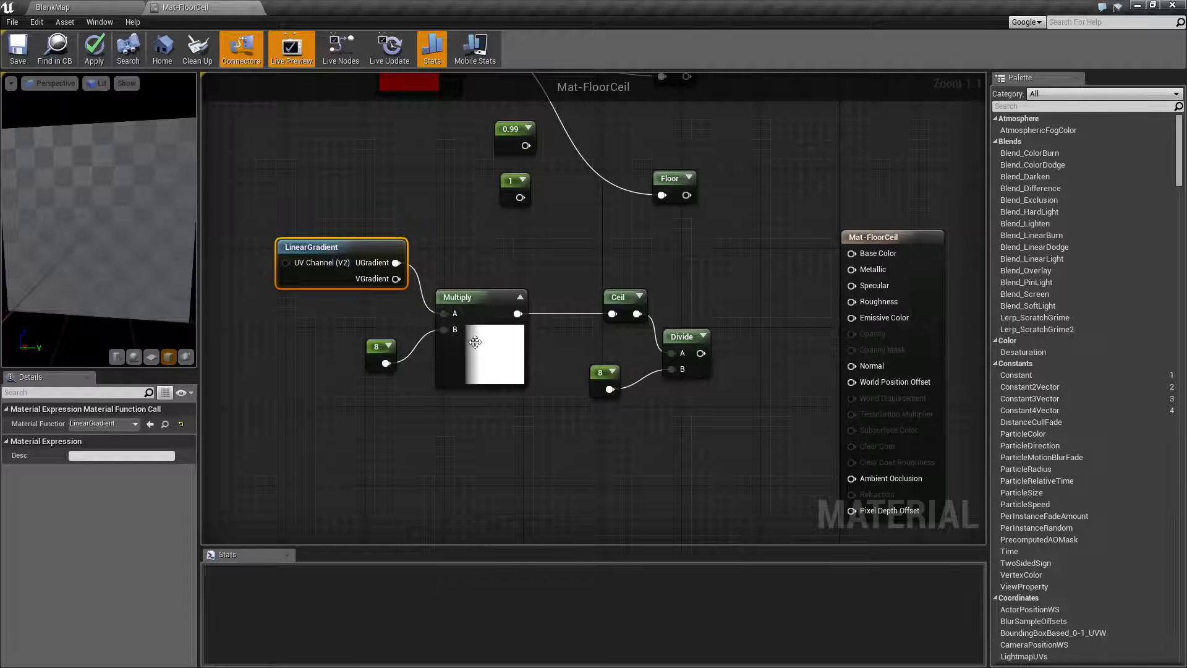
{"action": "left_click", "coordinate": [481, 297]}
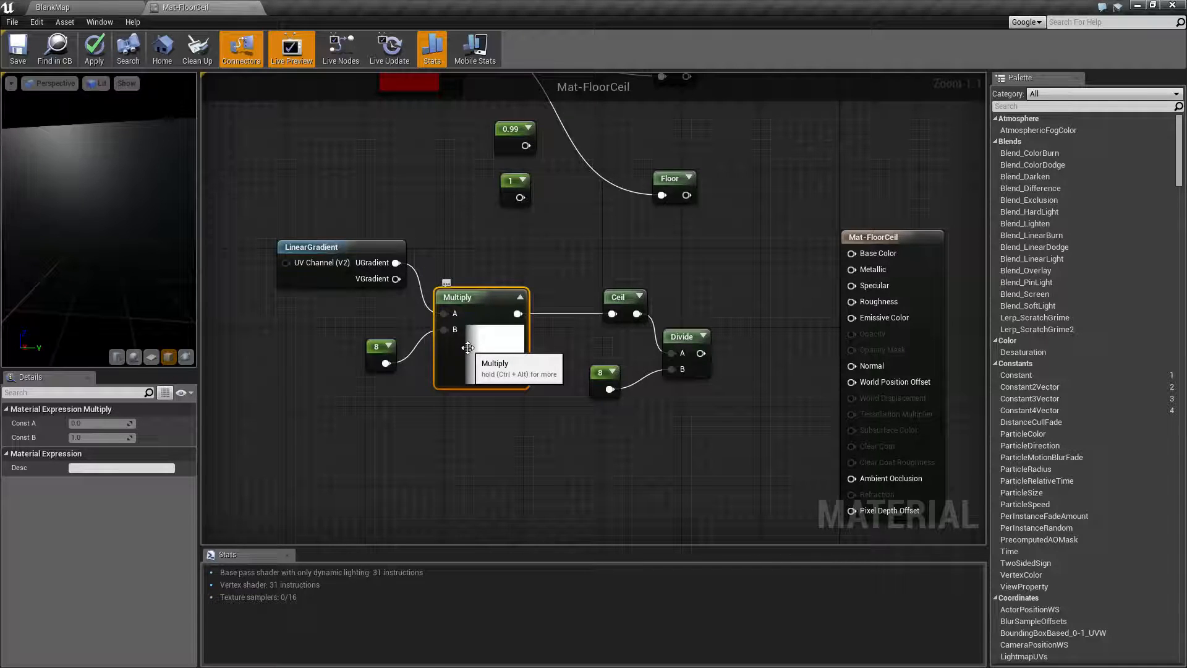
{"action": "mouse_move", "coordinate": [518, 346]}
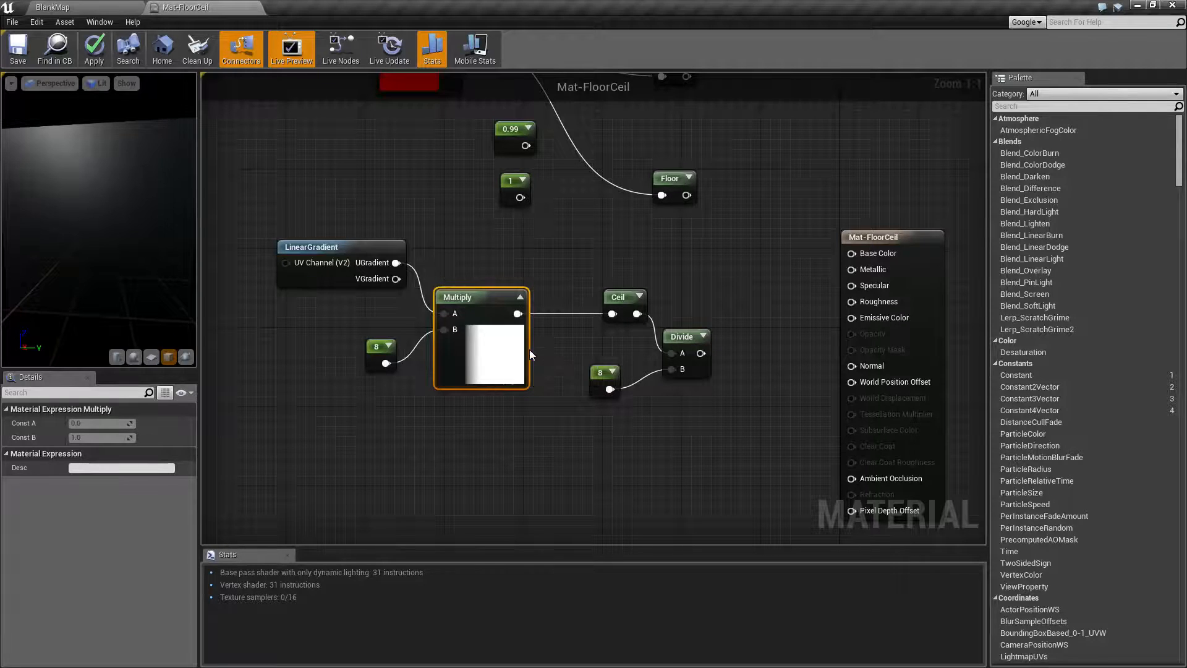
{"action": "left_click", "coordinate": [599, 372]}
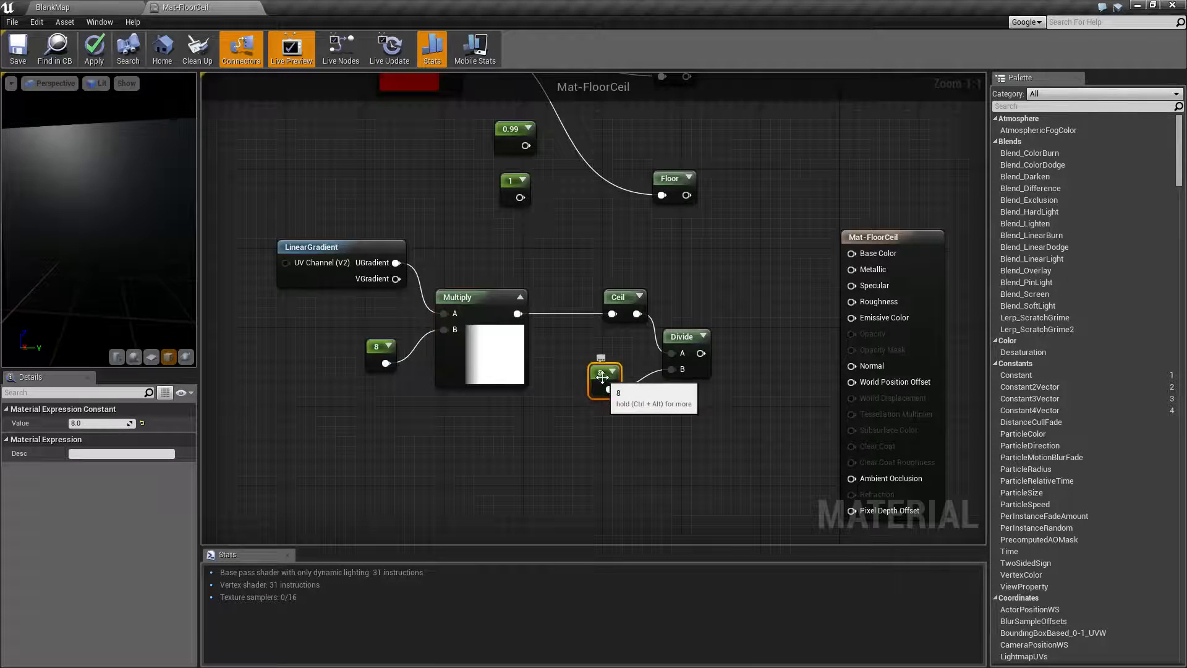
{"action": "mouse_move", "coordinate": [634, 370]}
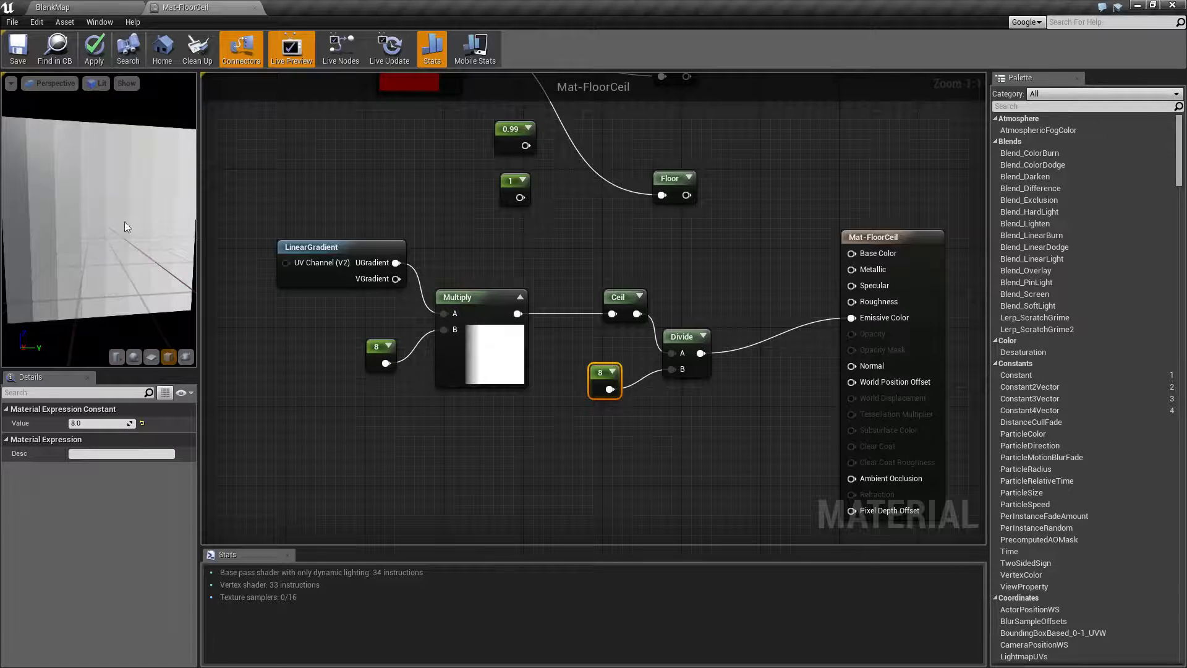
{"action": "mouse_move", "coordinate": [191, 229]}
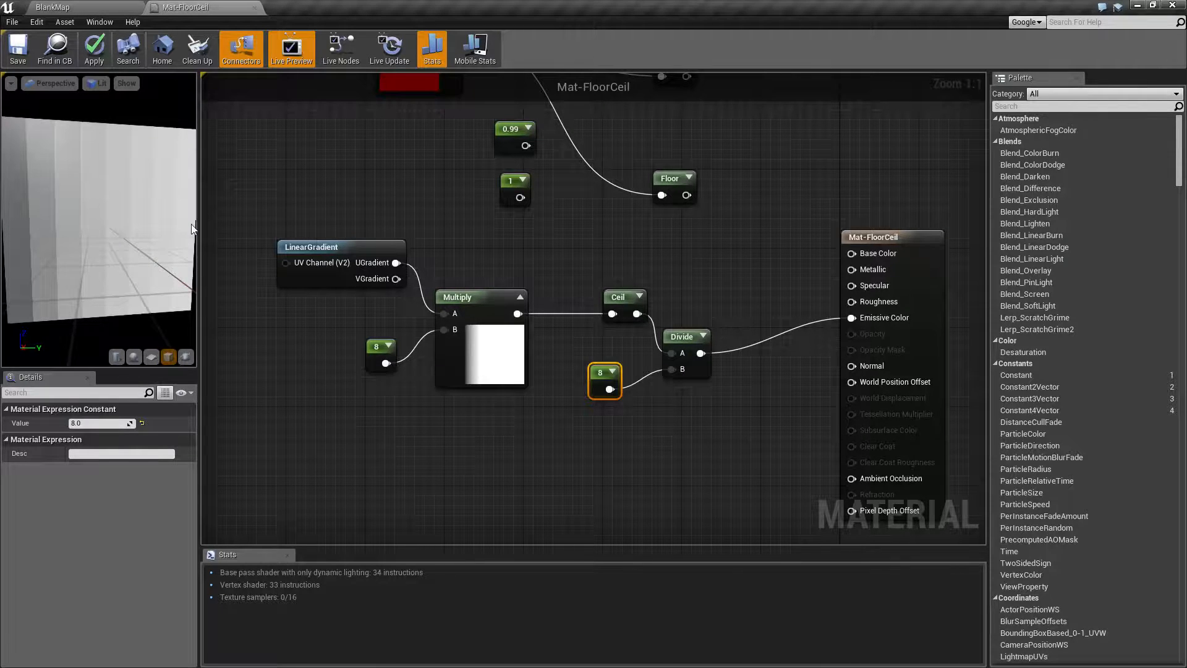
{"action": "mouse_move", "coordinate": [30, 240]}
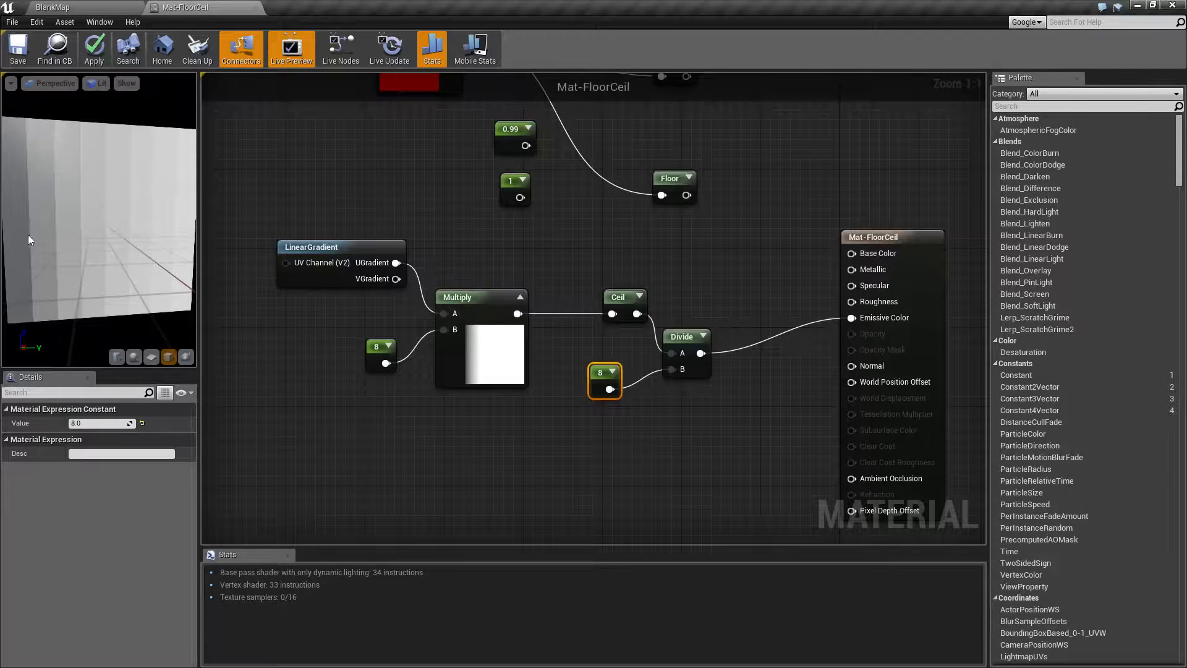
{"action": "mouse_move", "coordinate": [38, 313]}
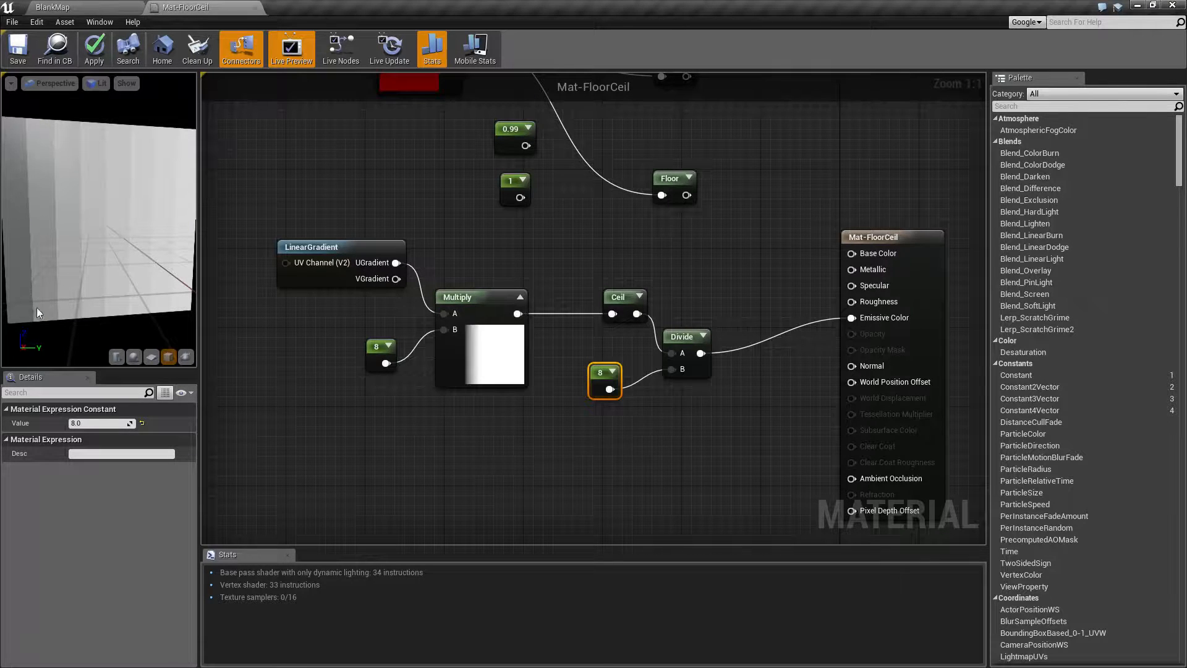